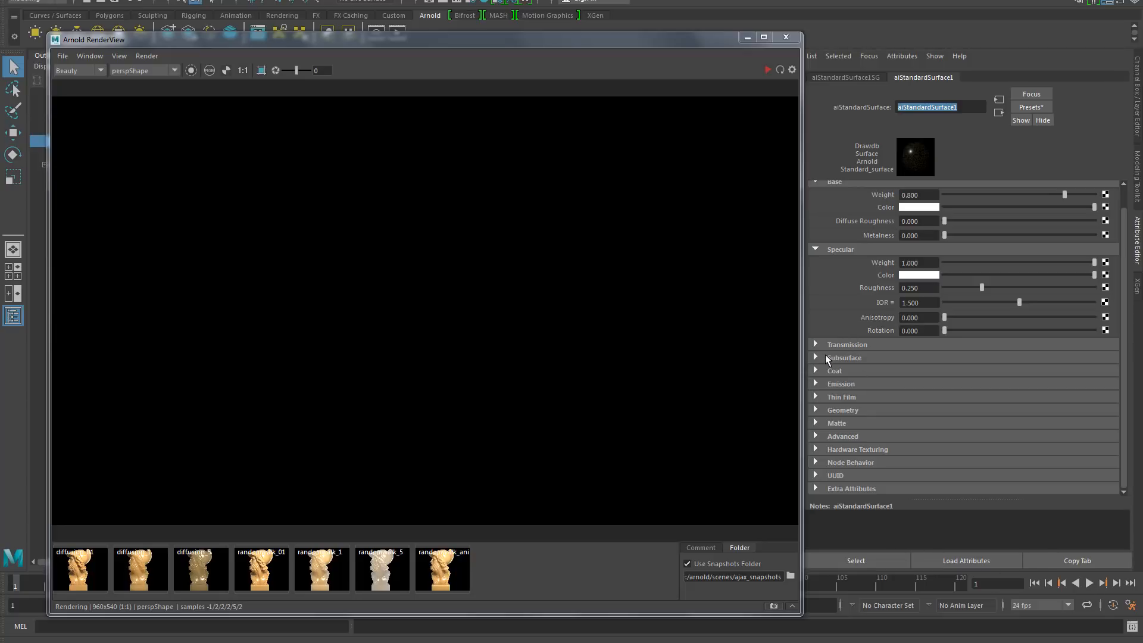
Step: Expand Subsurface on aiStandardSurface1 and change its Type from diffusion to randomwalk
left_click(815, 358)
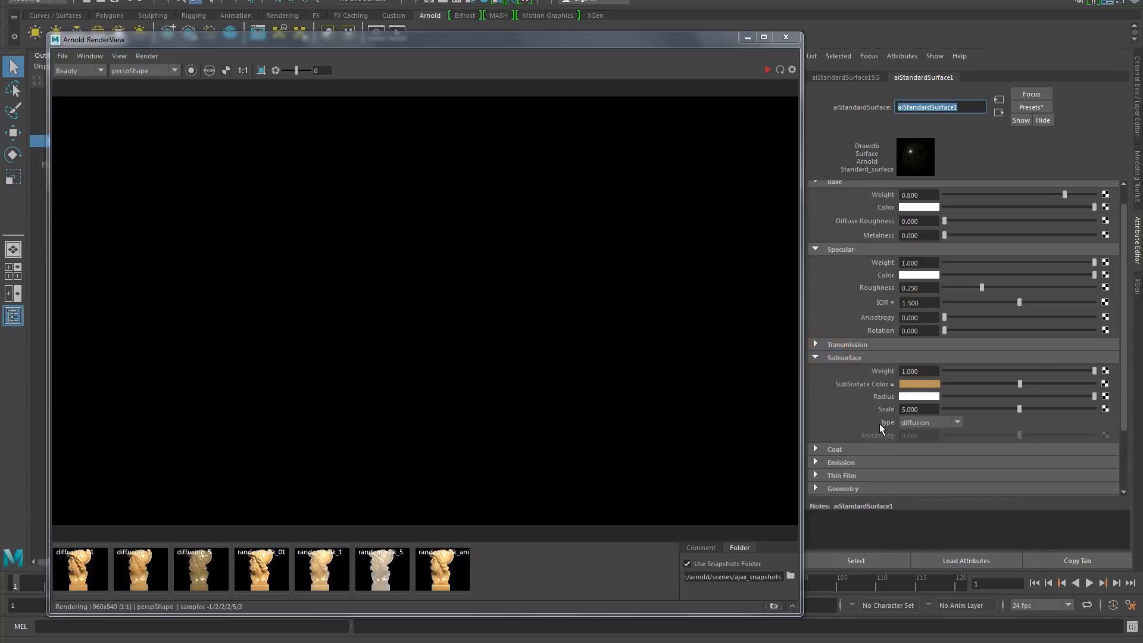
mouse_move(885, 427)
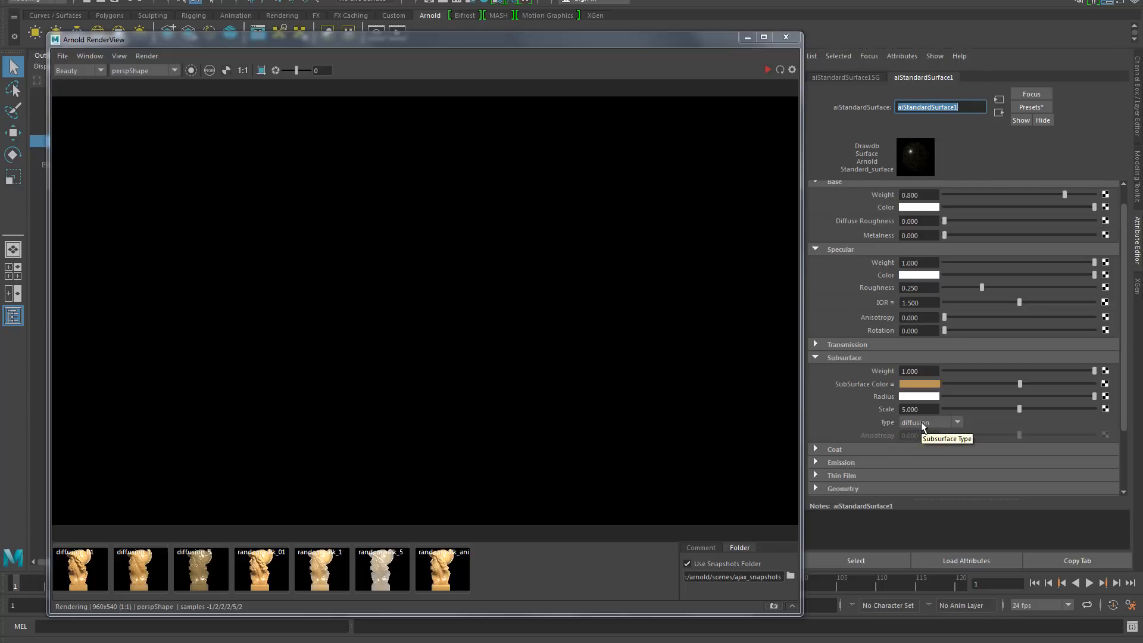
left_click(930, 422)
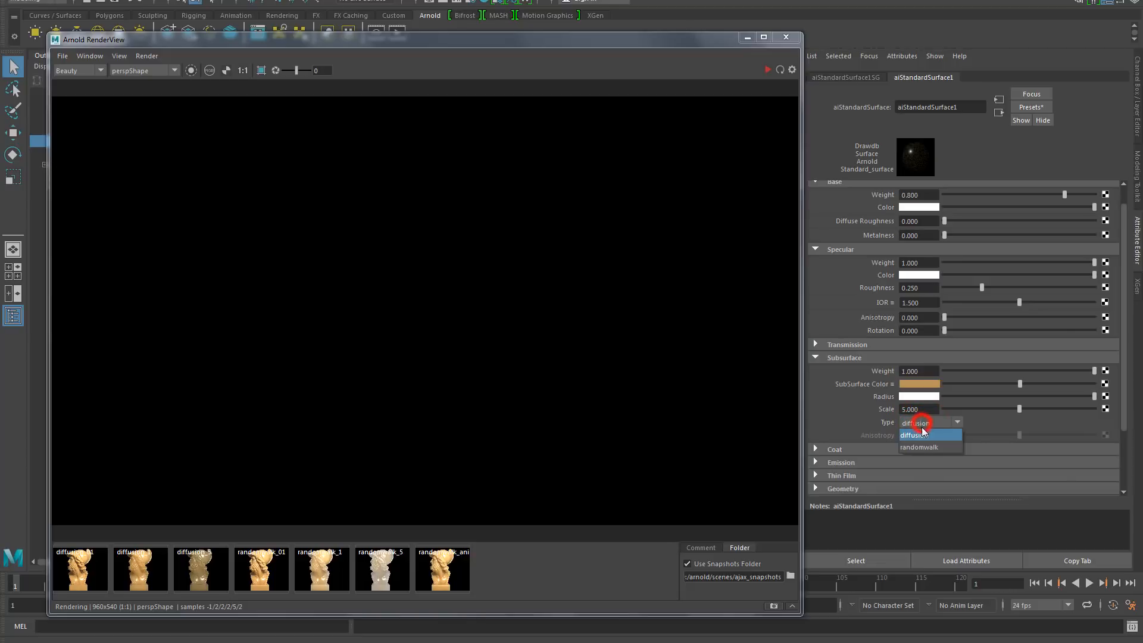
mouse_move(919, 448)
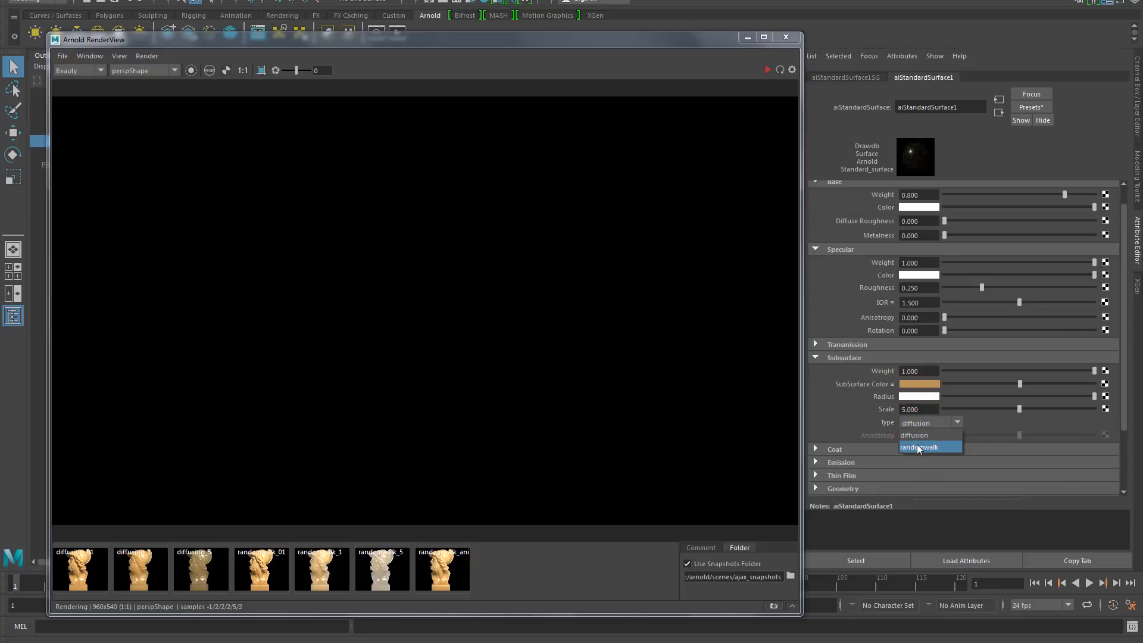
left_click(919, 447)
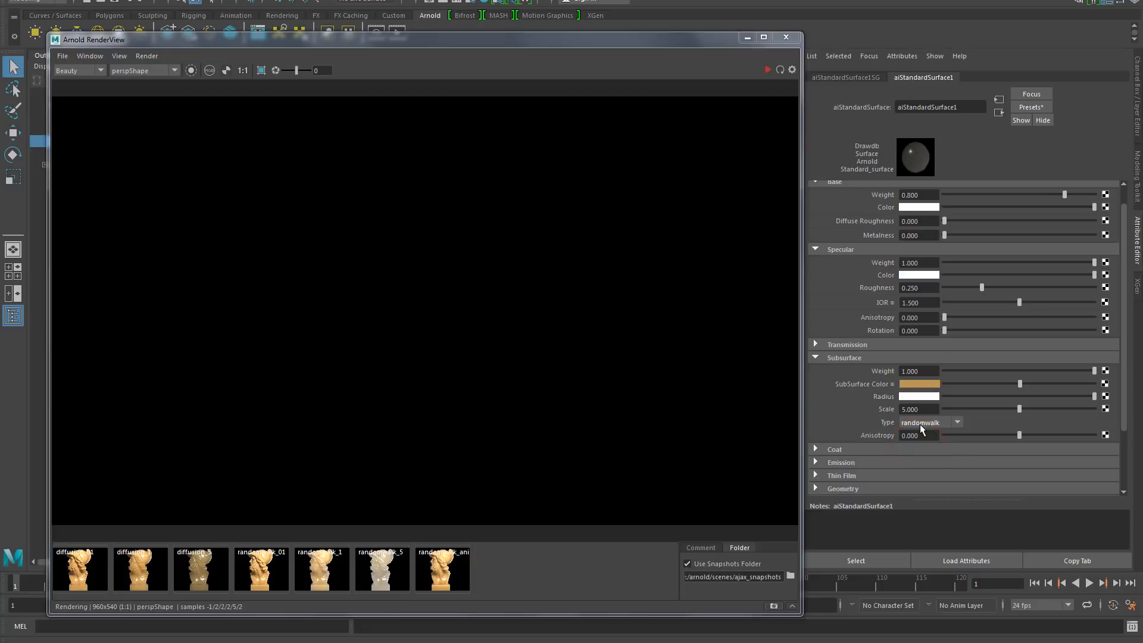
mouse_move(922, 426)
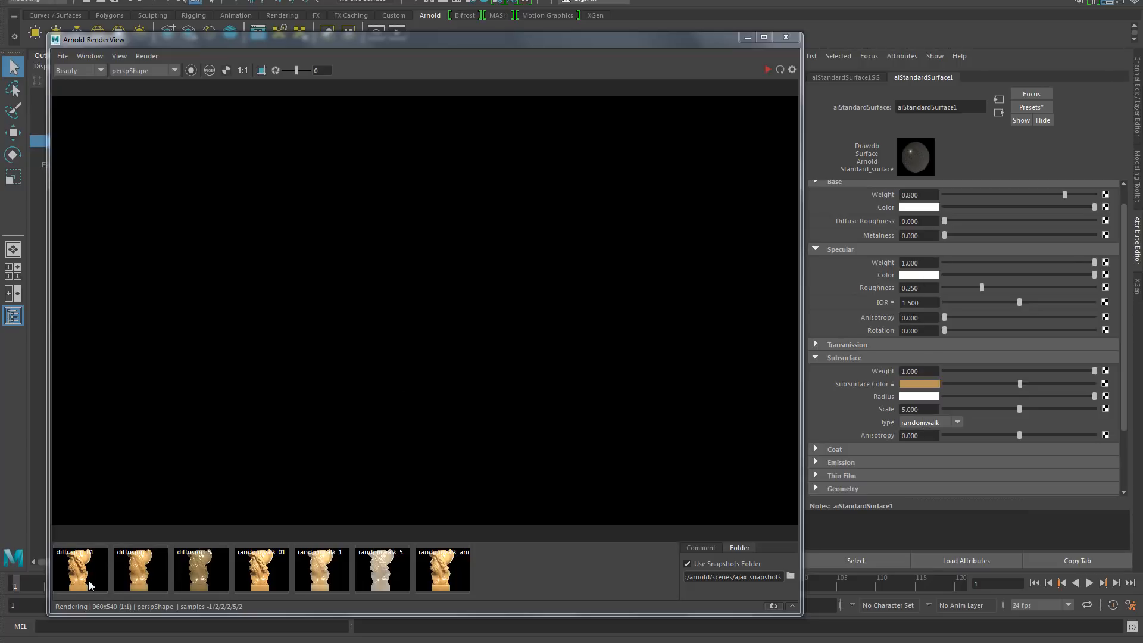
Step: Wipe-compare the first diffusion snapshot (A) against randomwalk_01 (B) across the bust
left_click(81, 578)
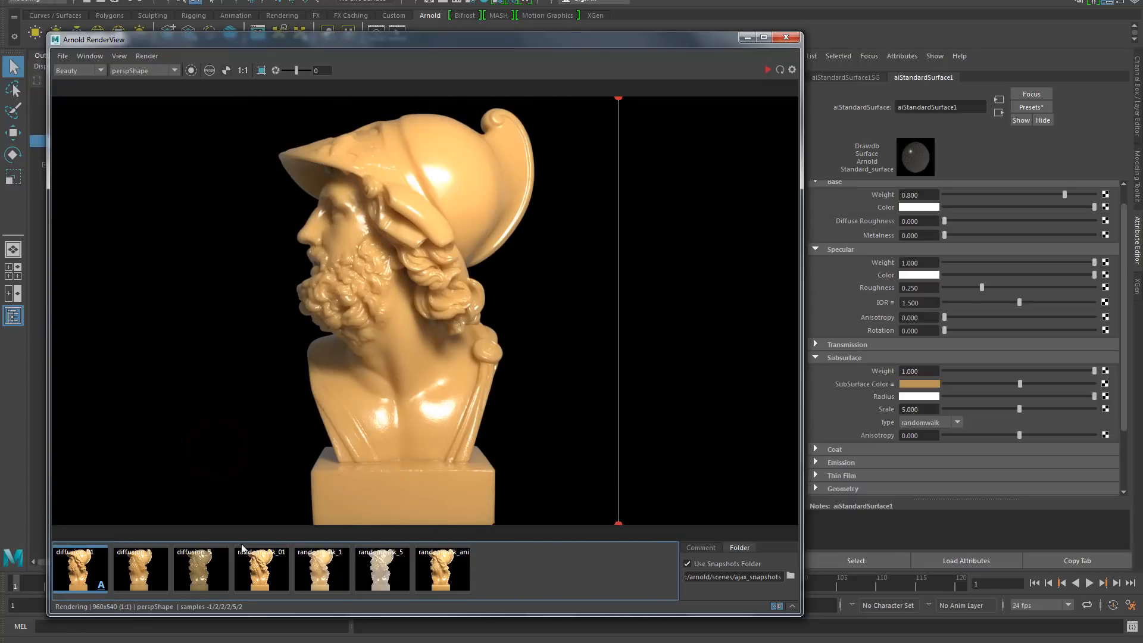
left_click(261, 568)
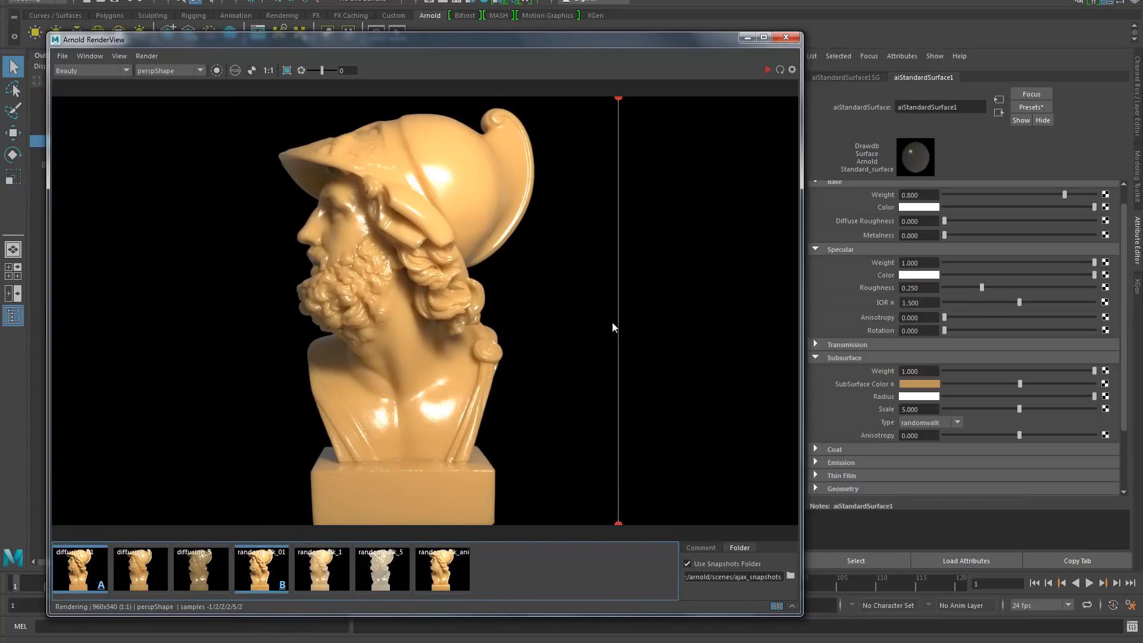
left_click_drag(618, 327, 606, 328)
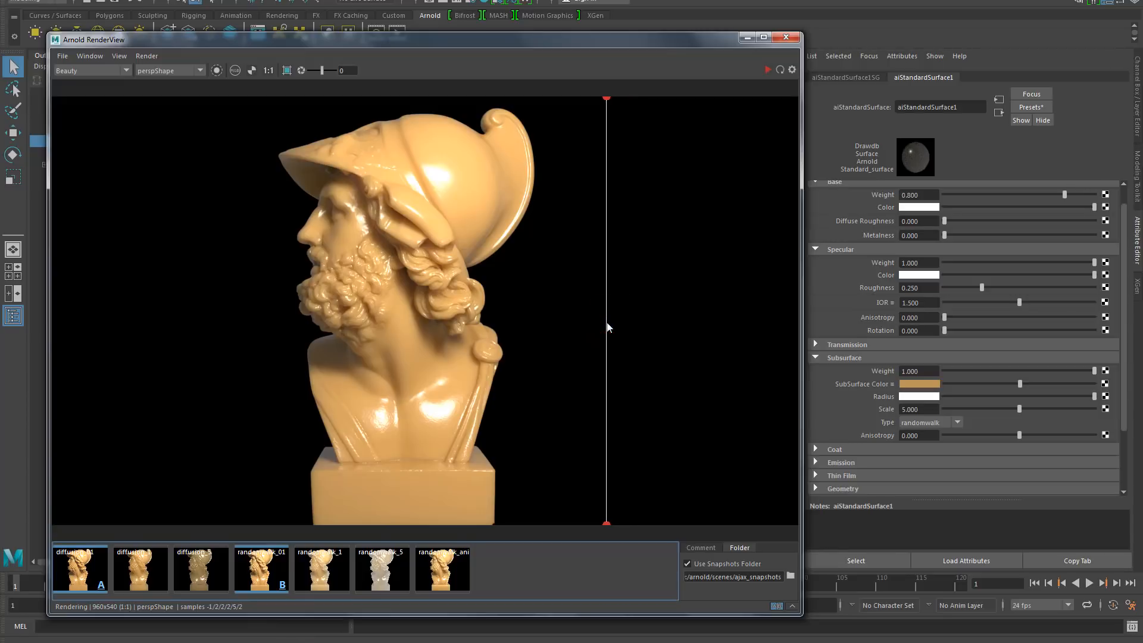
left_click_drag(607, 328, 626, 347)
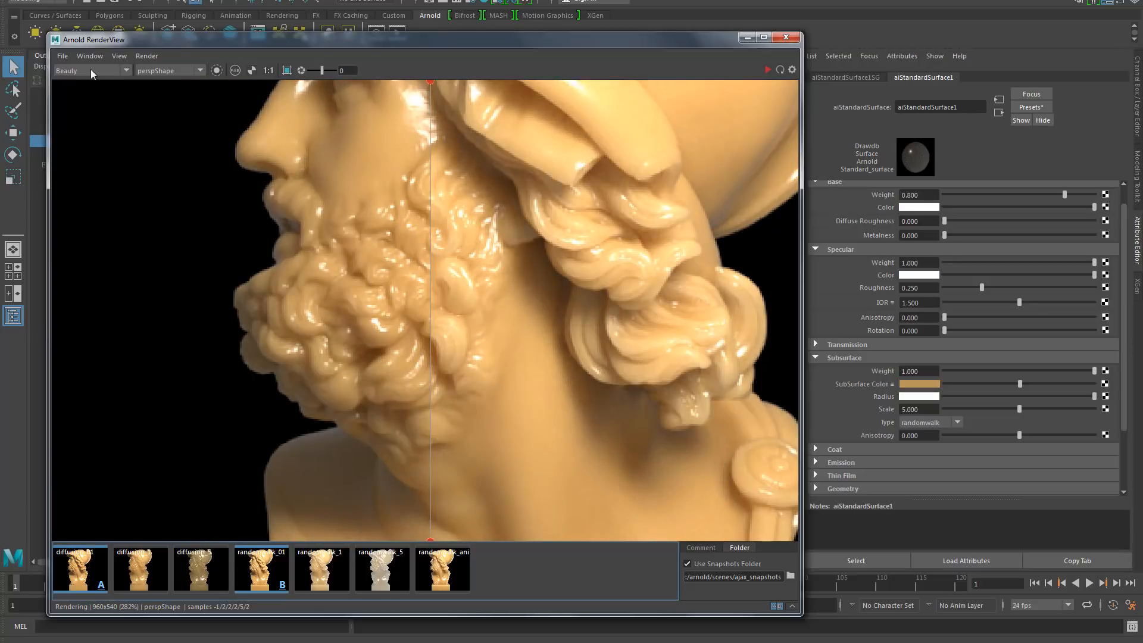
Step: View the sss AOV, set the last random-walk snapshot as B, and wipe across the beard
left_click(125, 70)
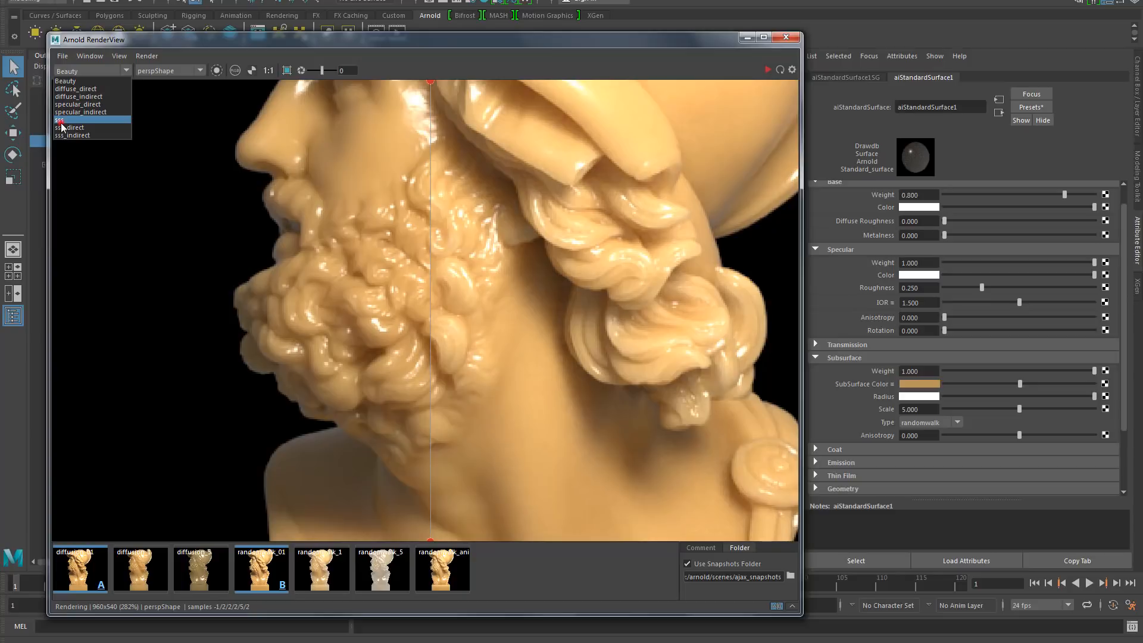
left_click(59, 120)
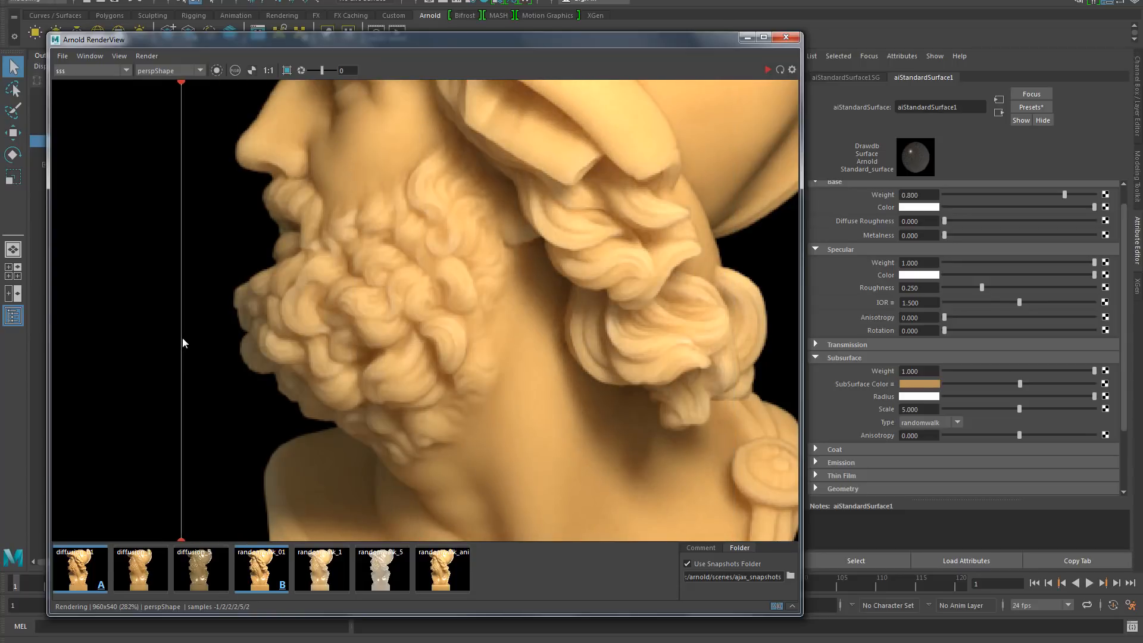
mouse_move(183, 329)
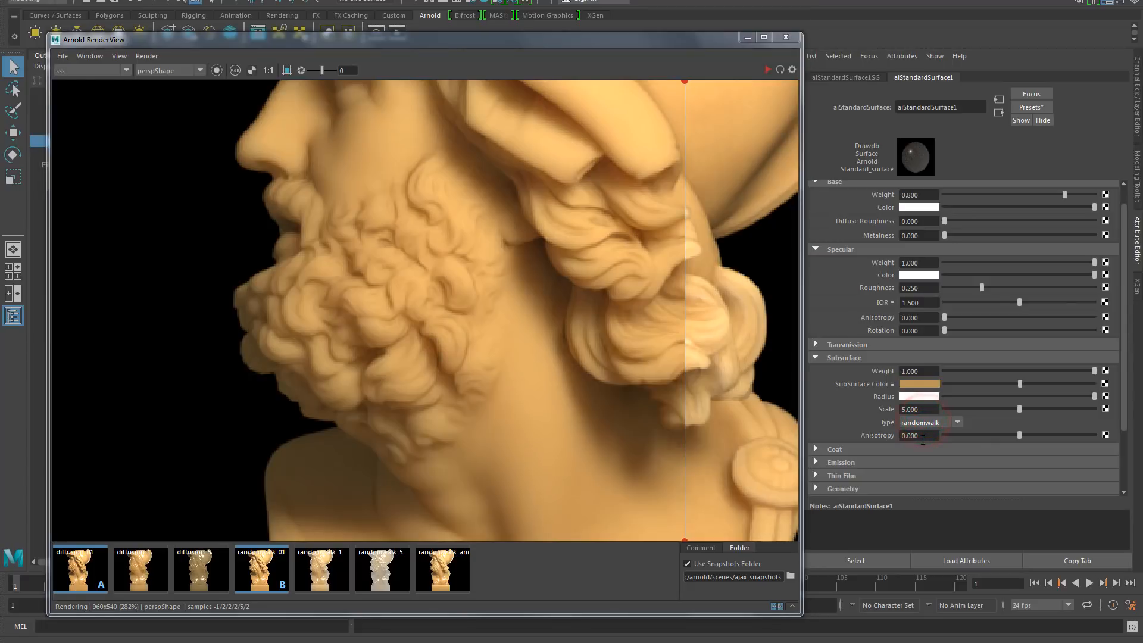
mouse_move(870, 436)
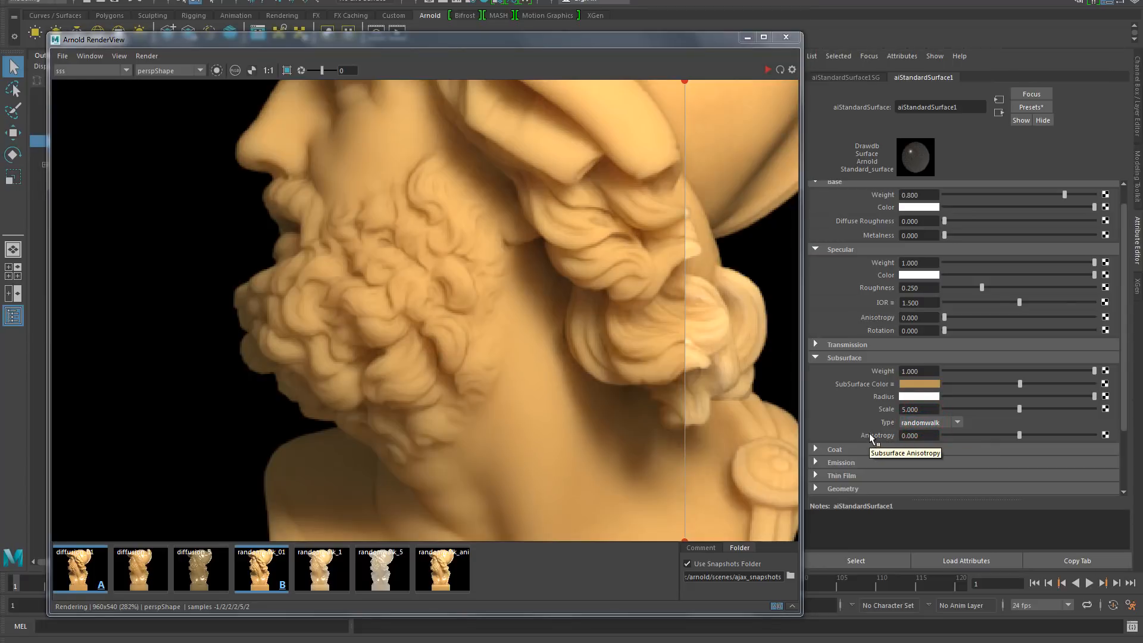
right_click(441, 569)
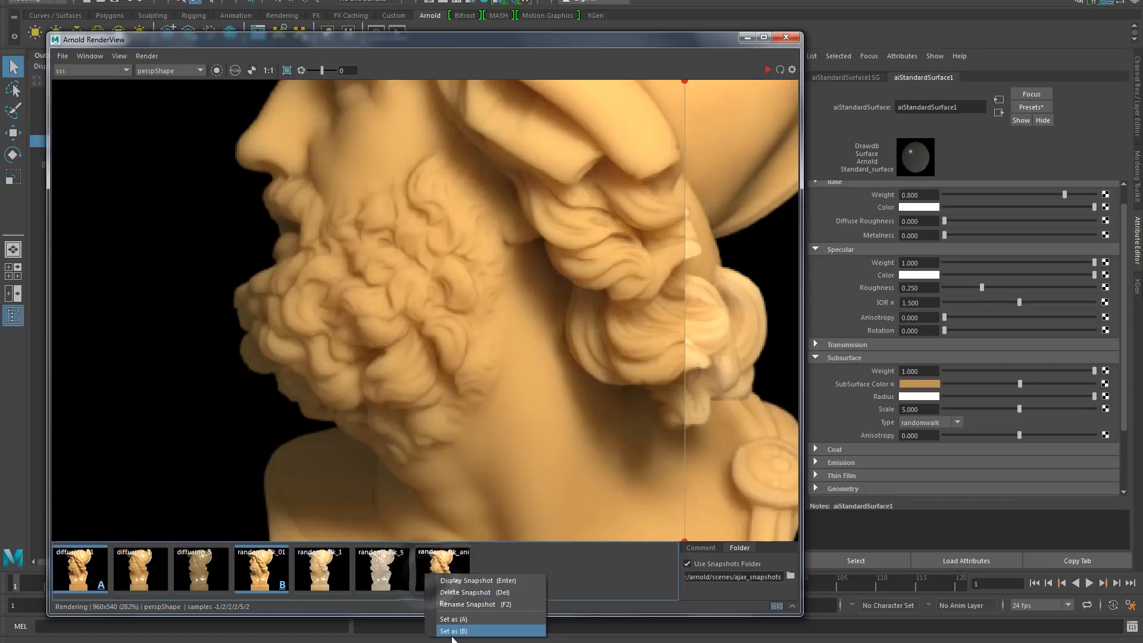
left_click(470, 630)
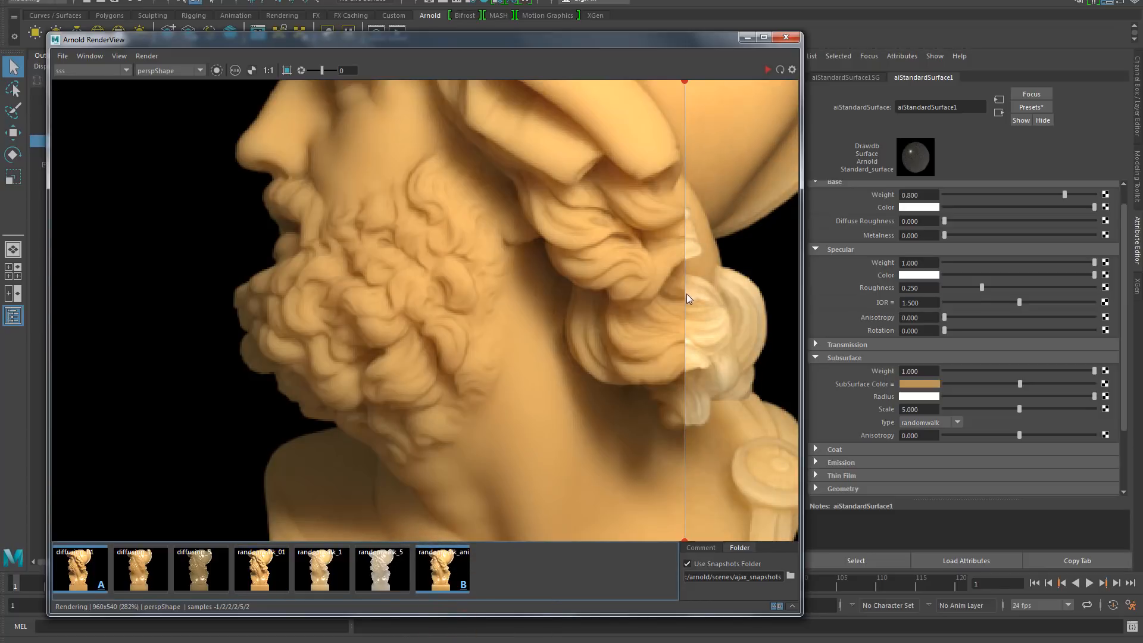
left_click_drag(684, 298, 576, 325)
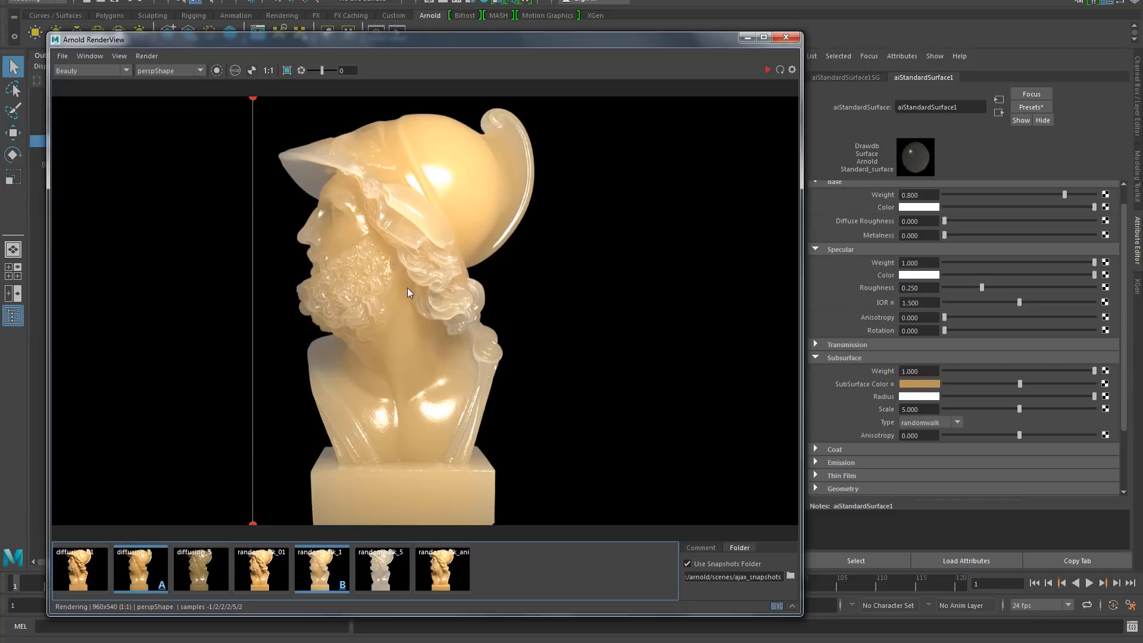
mouse_move(348, 277)
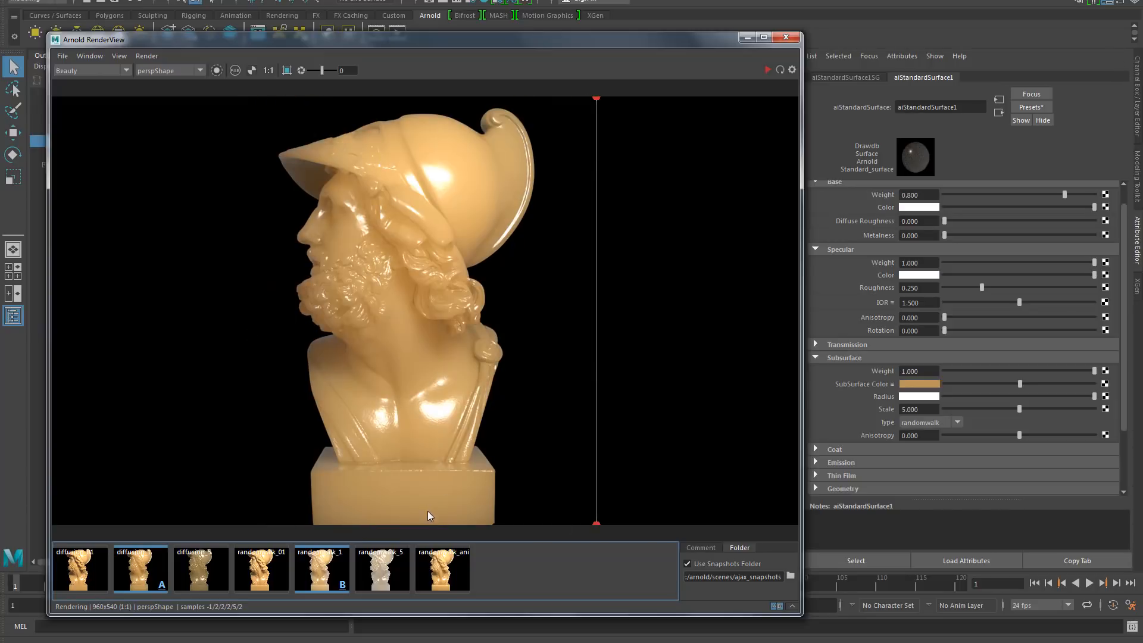
Step: Open the options for the third diffusion snapshot to set it as comparison A
right_click(200, 568)
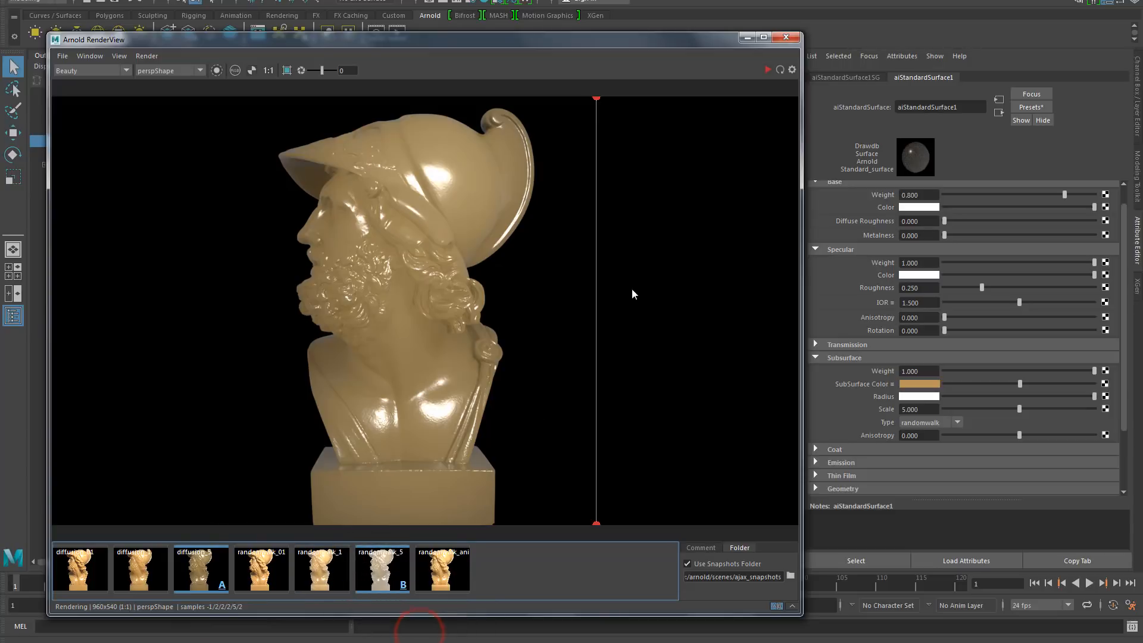
mouse_move(600, 304)
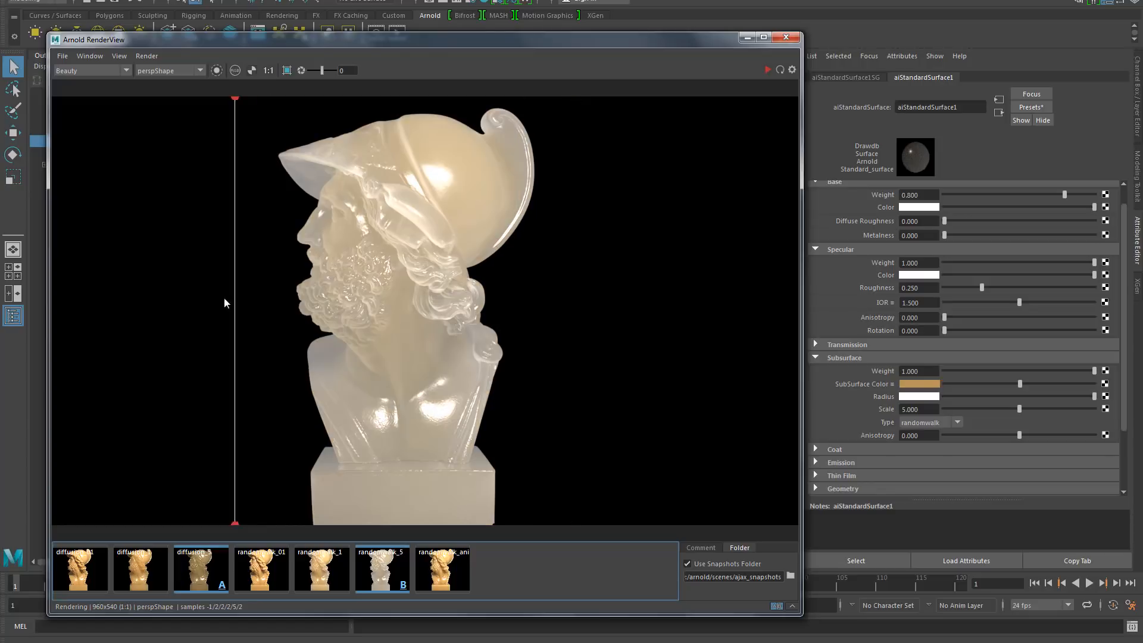
Step: Show the sss AOV and slide the A/B split left to reveal snapshot B
left_click(125, 70)
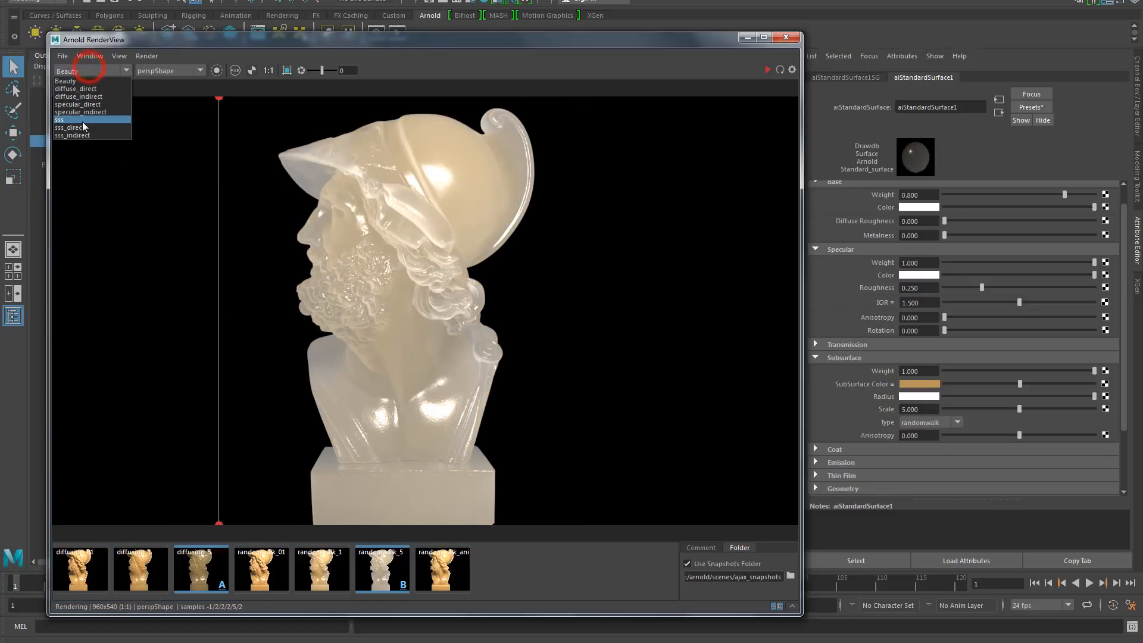
left_click(62, 119)
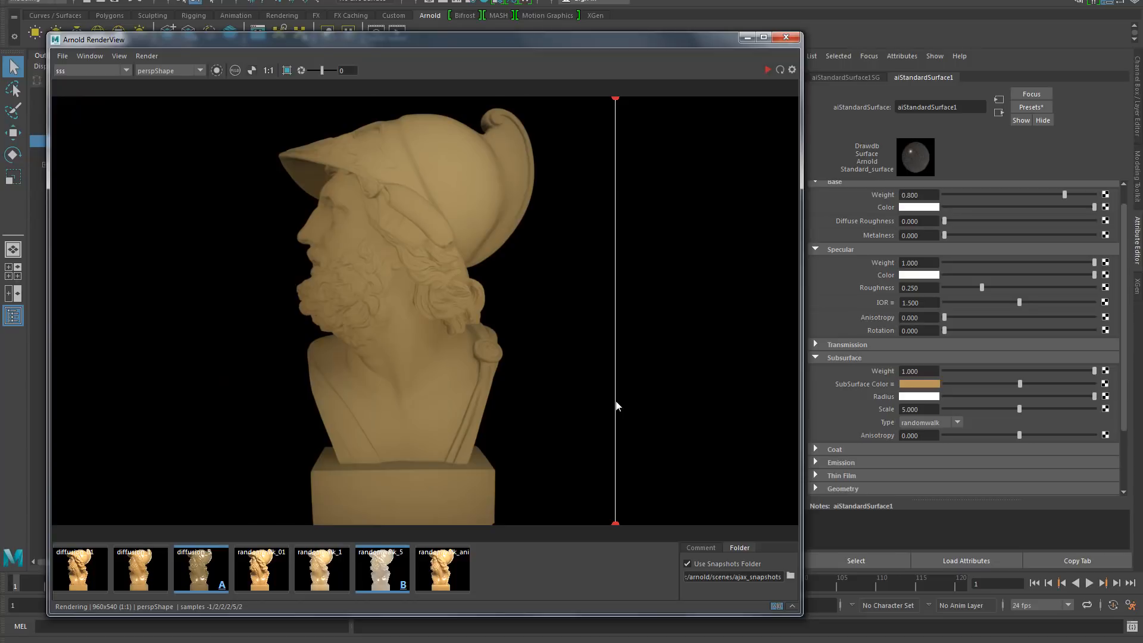
left_click_drag(615, 406, 277, 393)
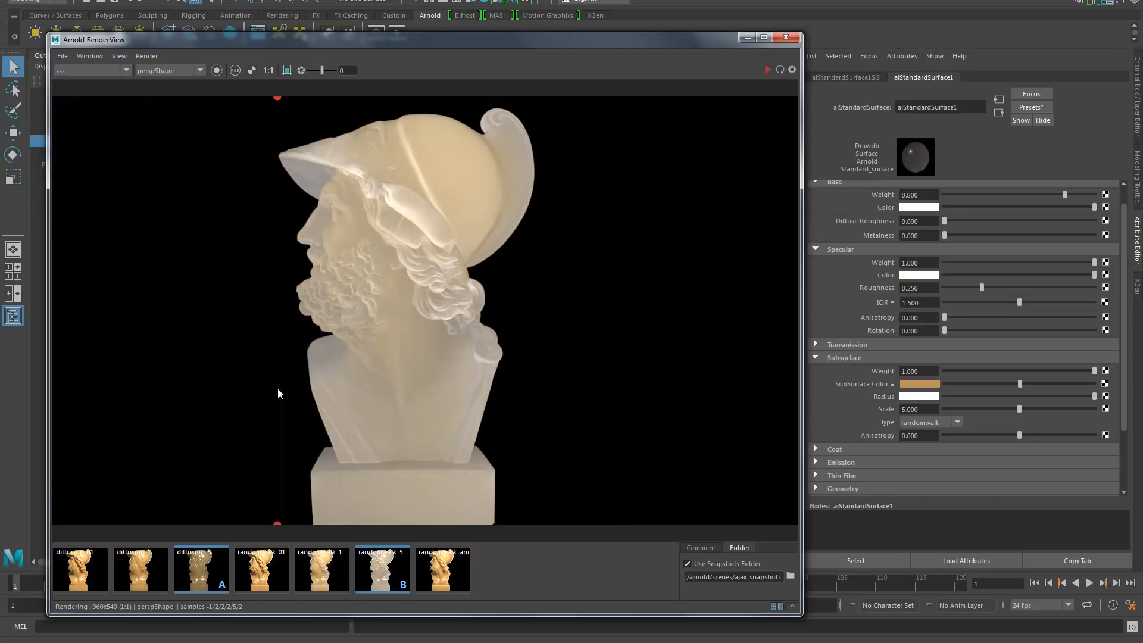
left_click(119, 71)
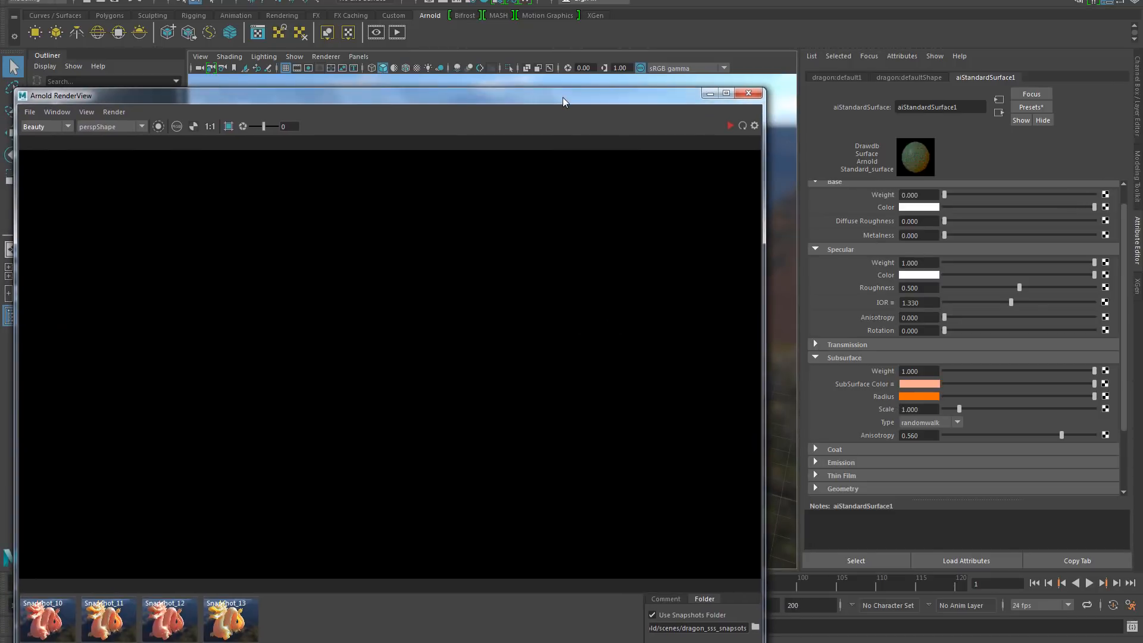
mouse_move(478, 29)
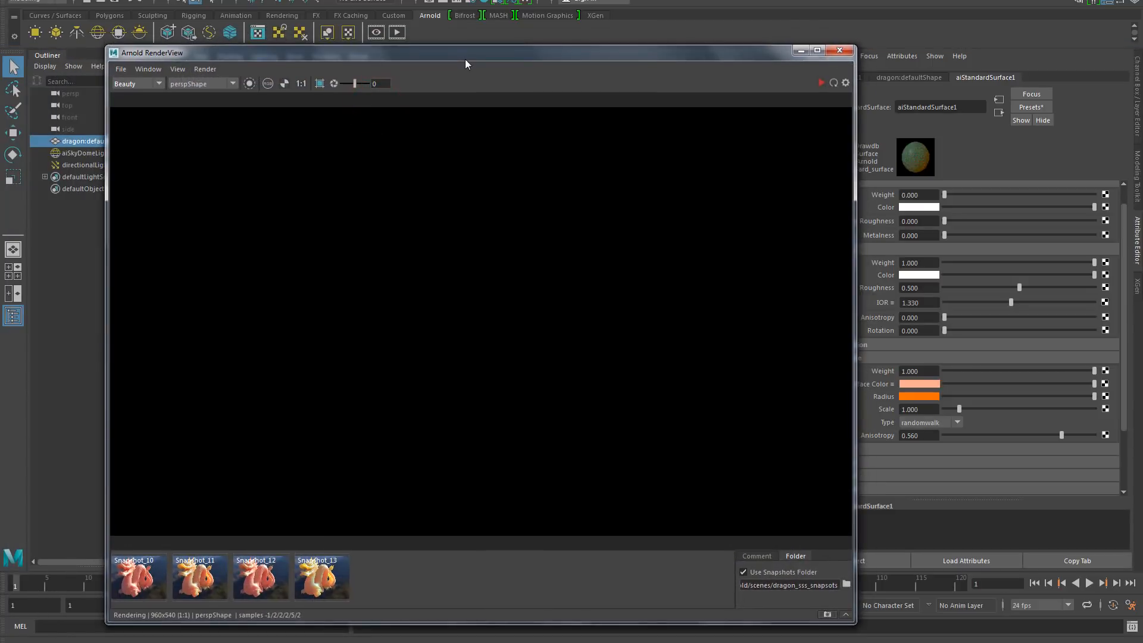
Step: Set dragon Snapshot_10 as comparison A, then edit the subsurface radius colour
right_click(139, 576)
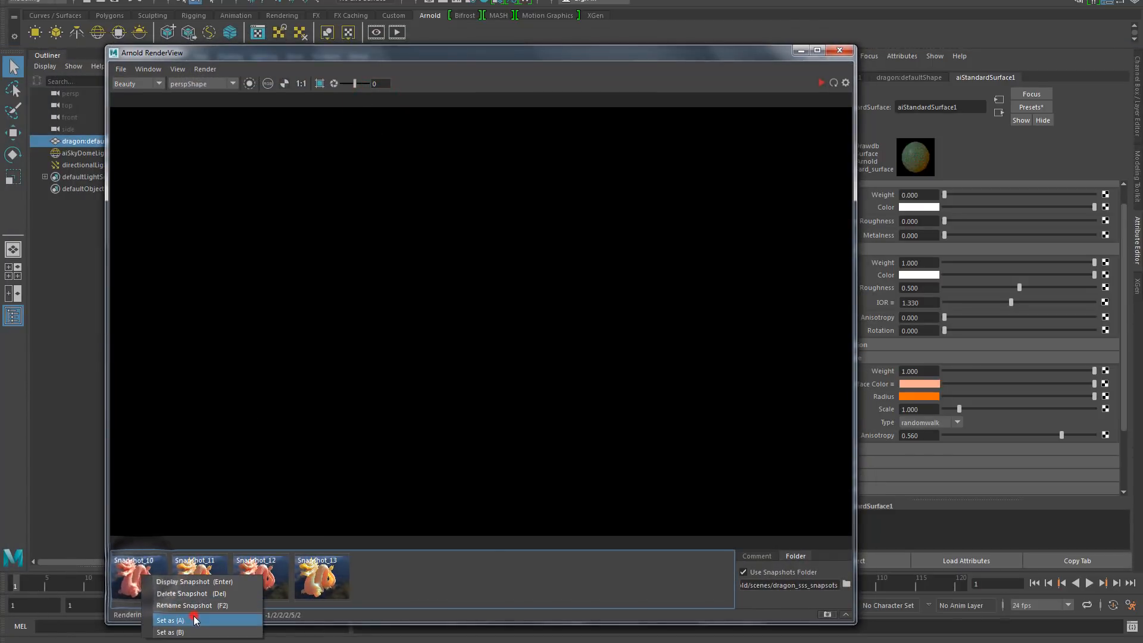
left_click(175, 619)
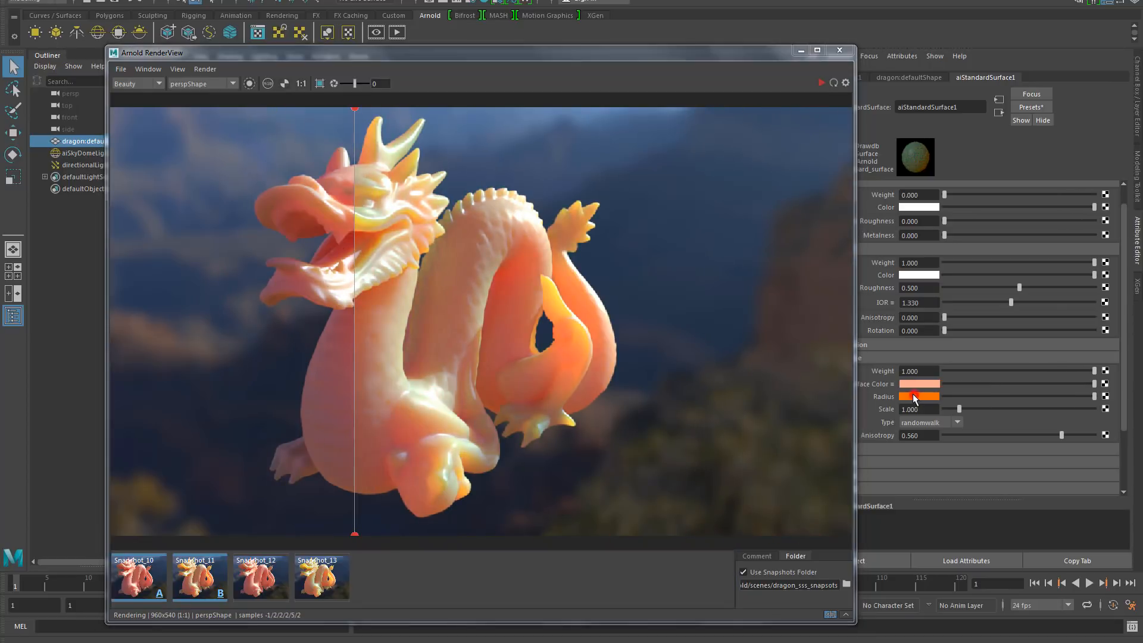
left_click(918, 383)
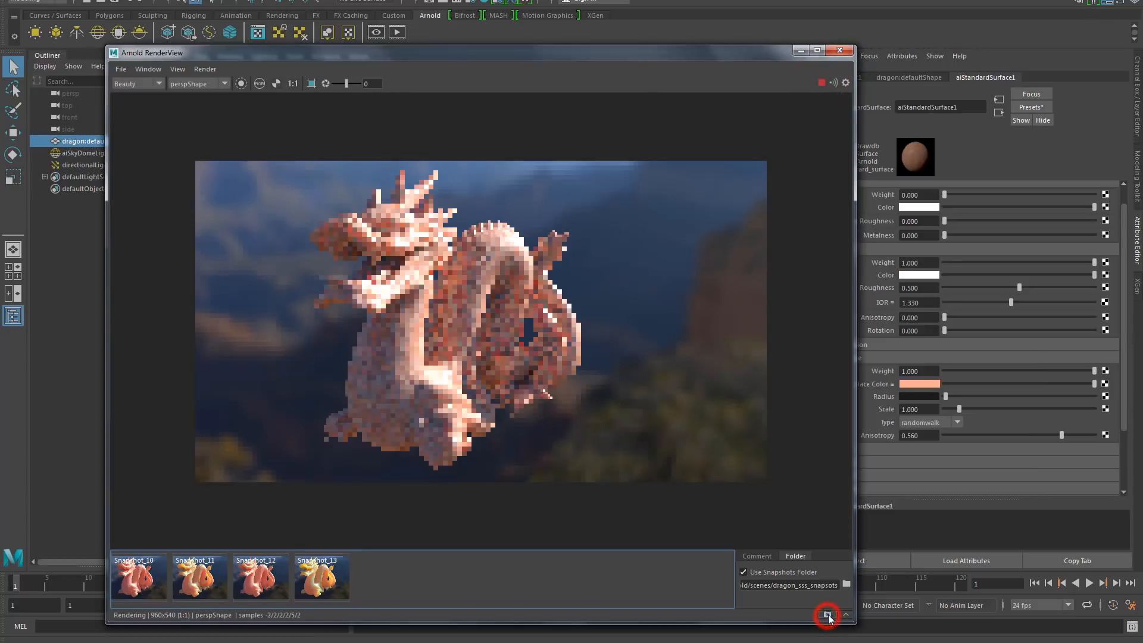
Step: Drag the subsurface Scale down to about 0.5, then up to 10
left_click_drag(959, 409, 952, 409)
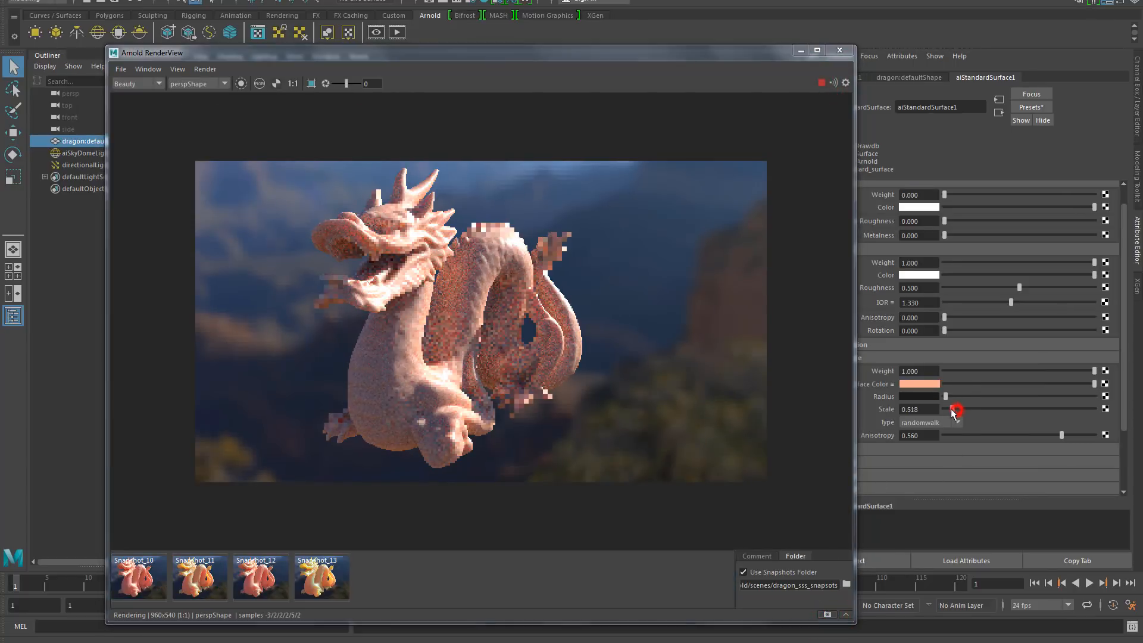
left_click_drag(951, 409, 991, 409)
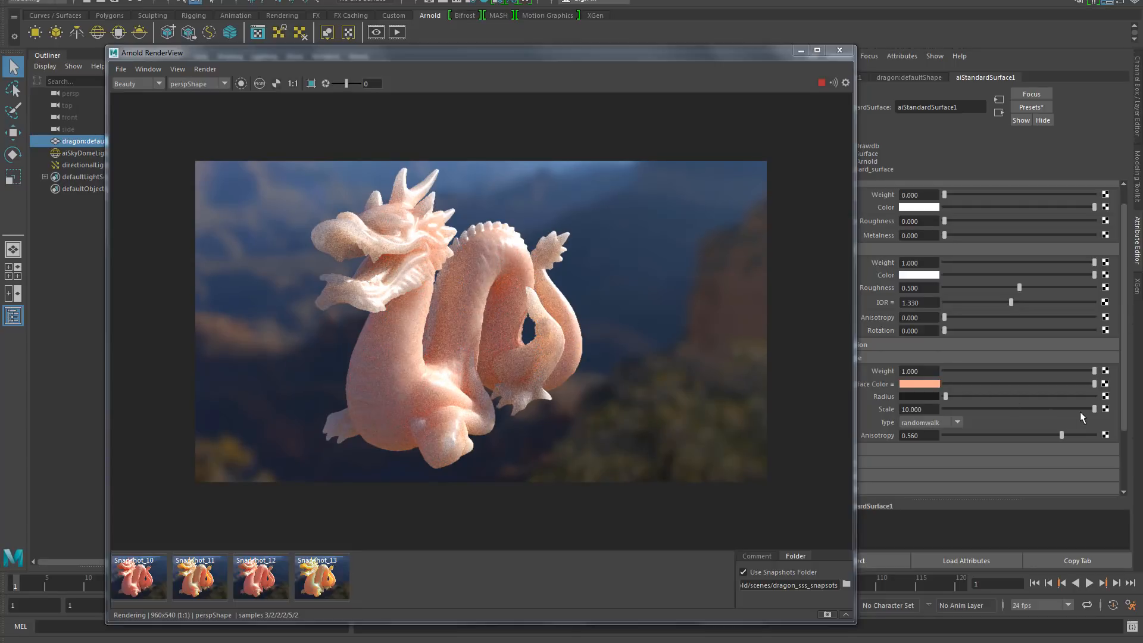
mouse_move(631, 384)
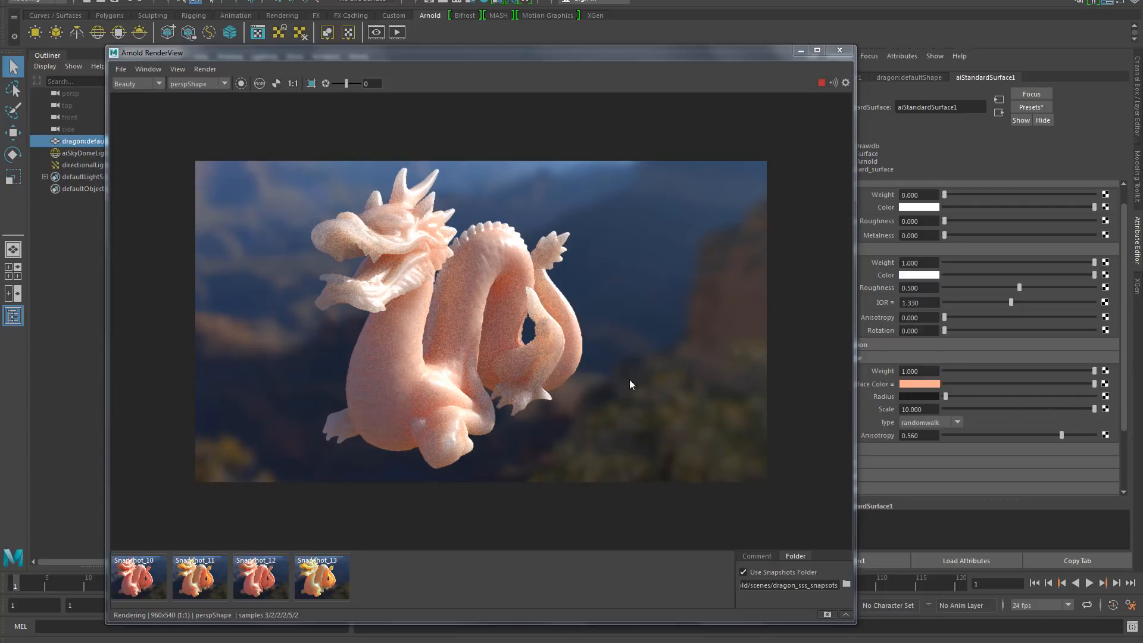
left_click(430, 373)
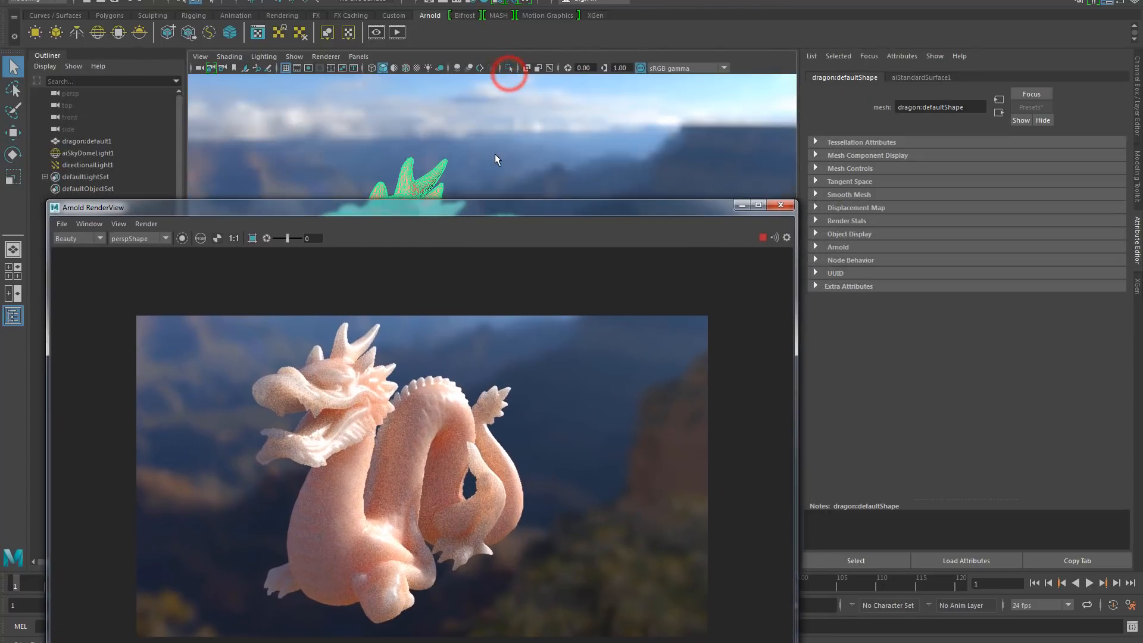
Step: Assign a new aiCarPaint material to the dragon from its context menu
right_click(495, 160)
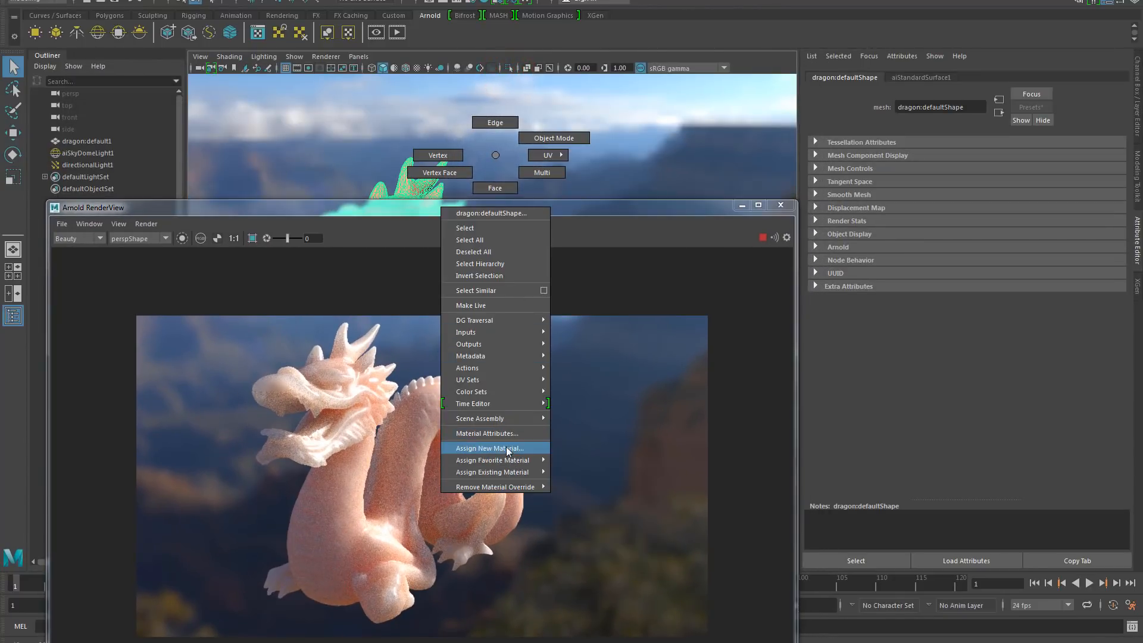
left_click(490, 448)
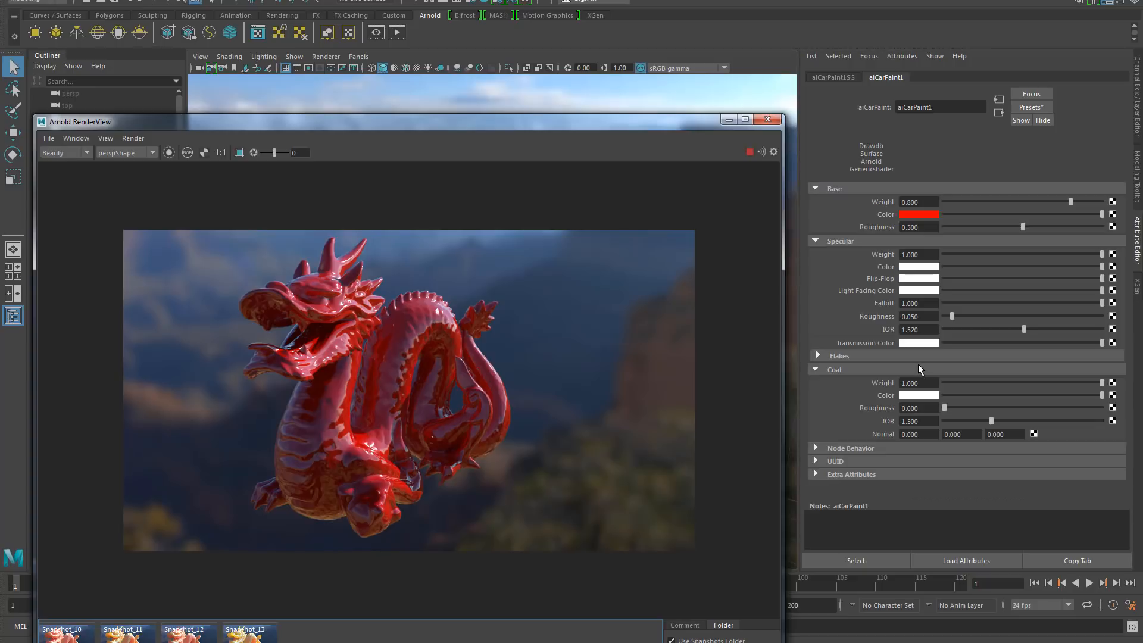
Step: Expand Flakes and replace the car paint with the Blue preset
left_click(817, 355)
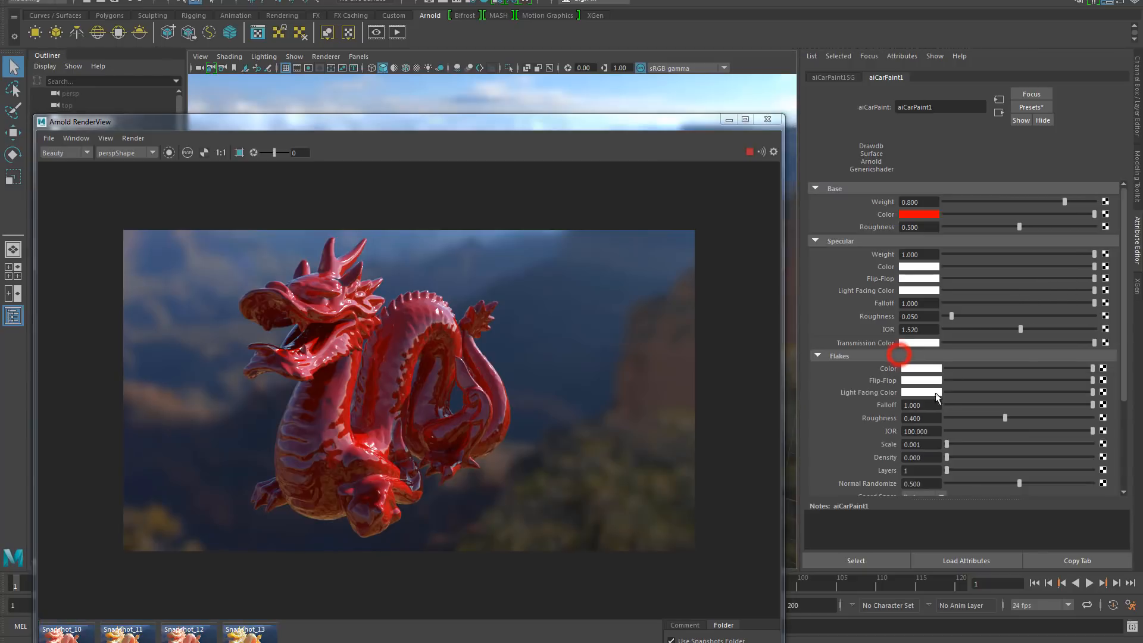
scroll("down", 3)
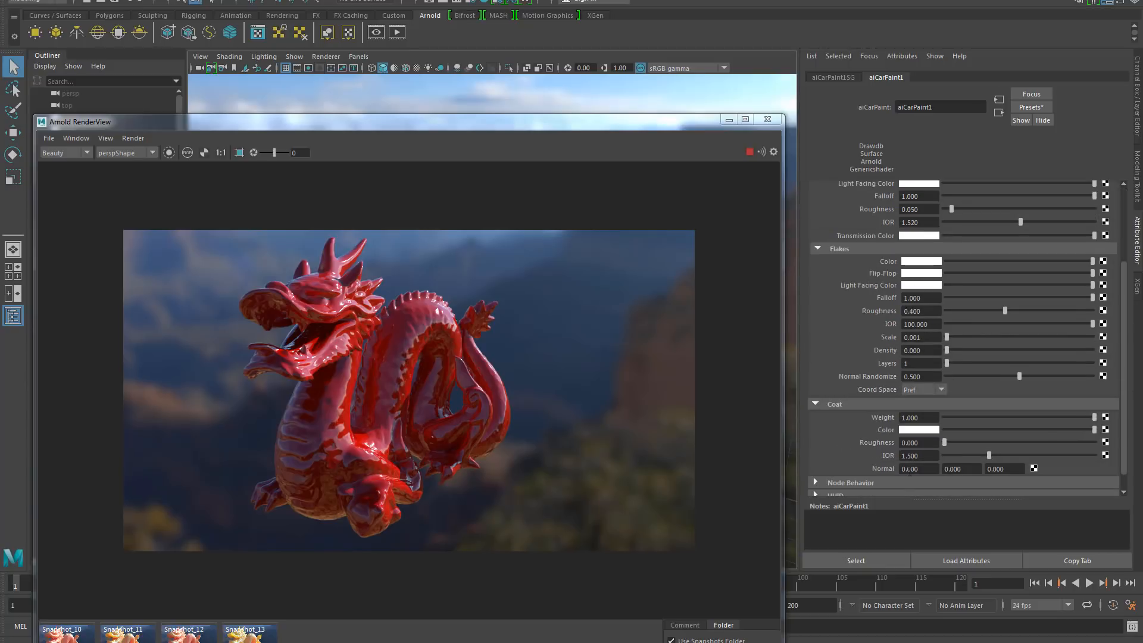
left_click(1032, 107)
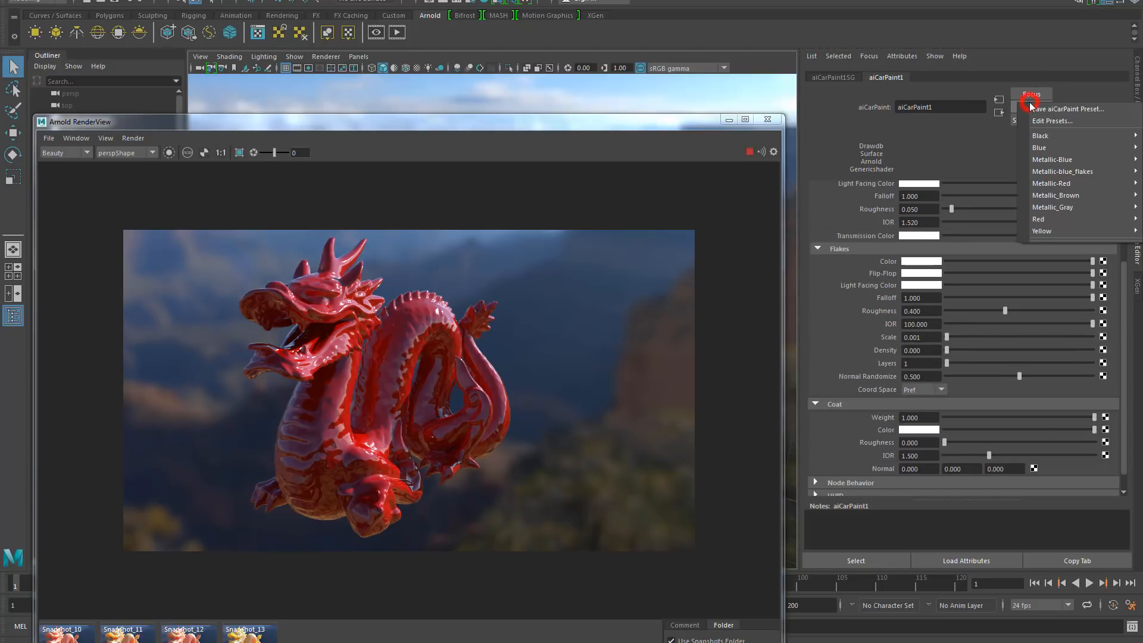
mouse_move(1057, 147)
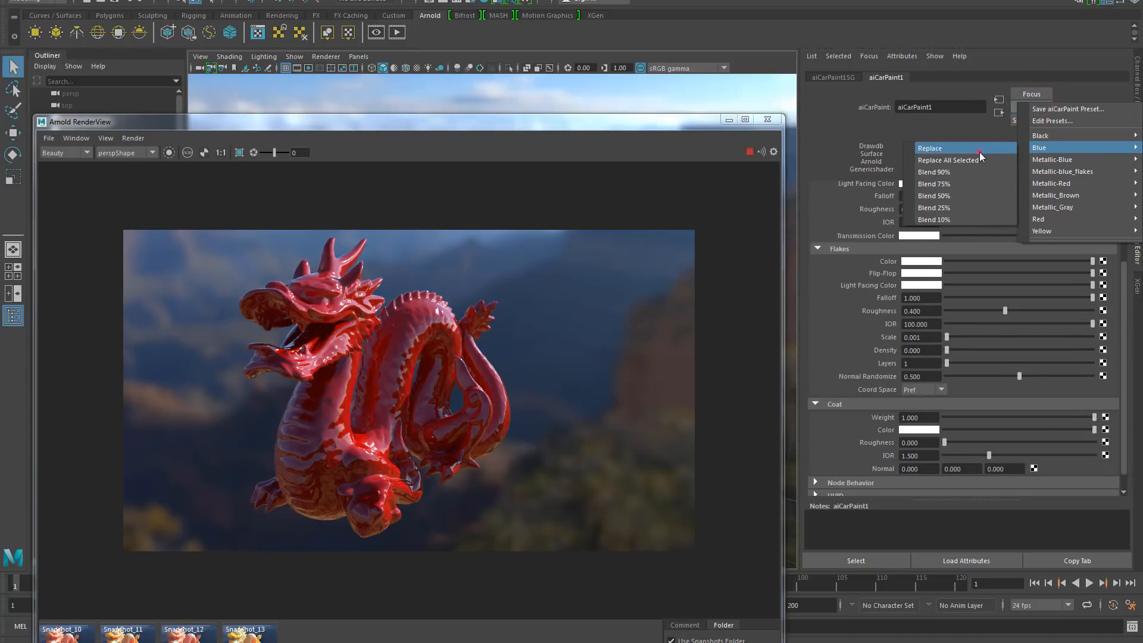
left_click(1039, 147)
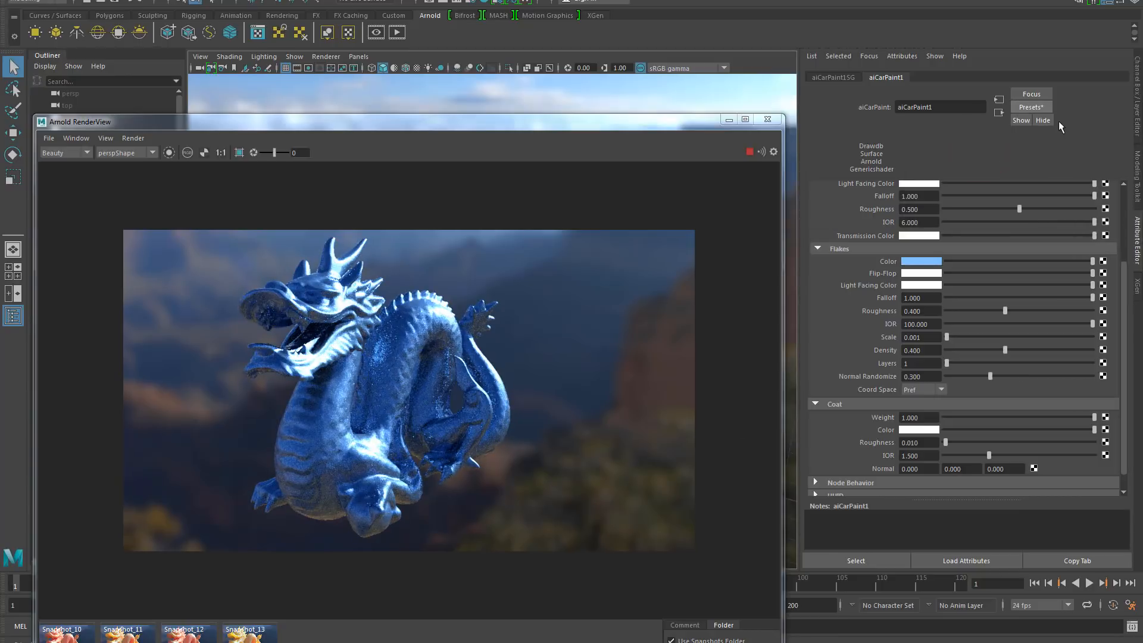
Step: Replace the car paint with the Metallic_Gray preset
left_click(1031, 106)
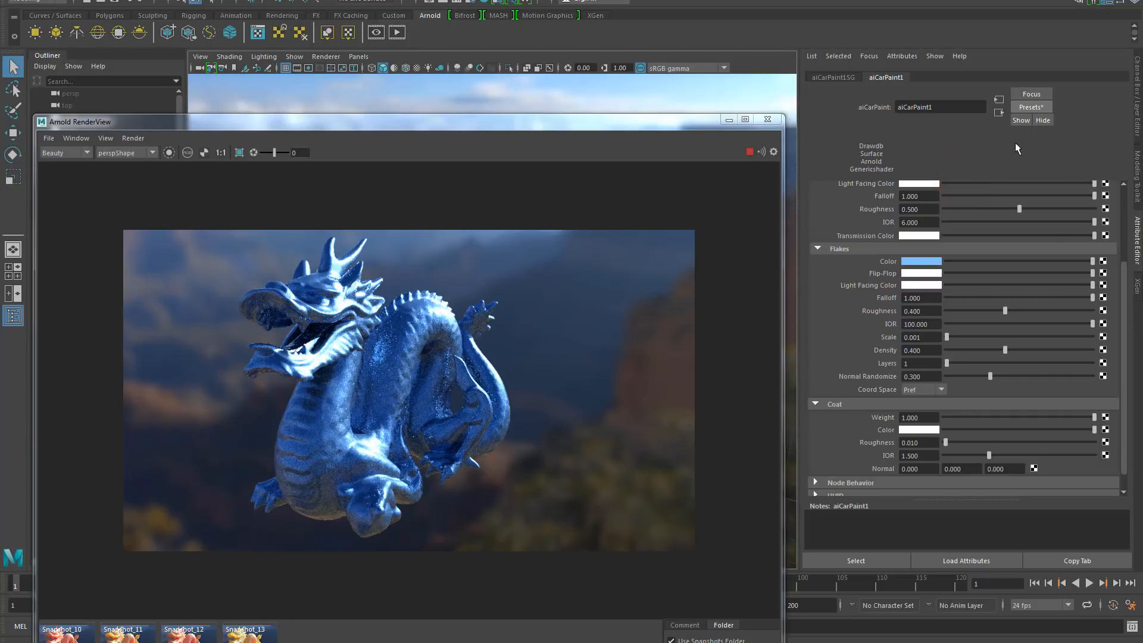
left_click(1031, 106)
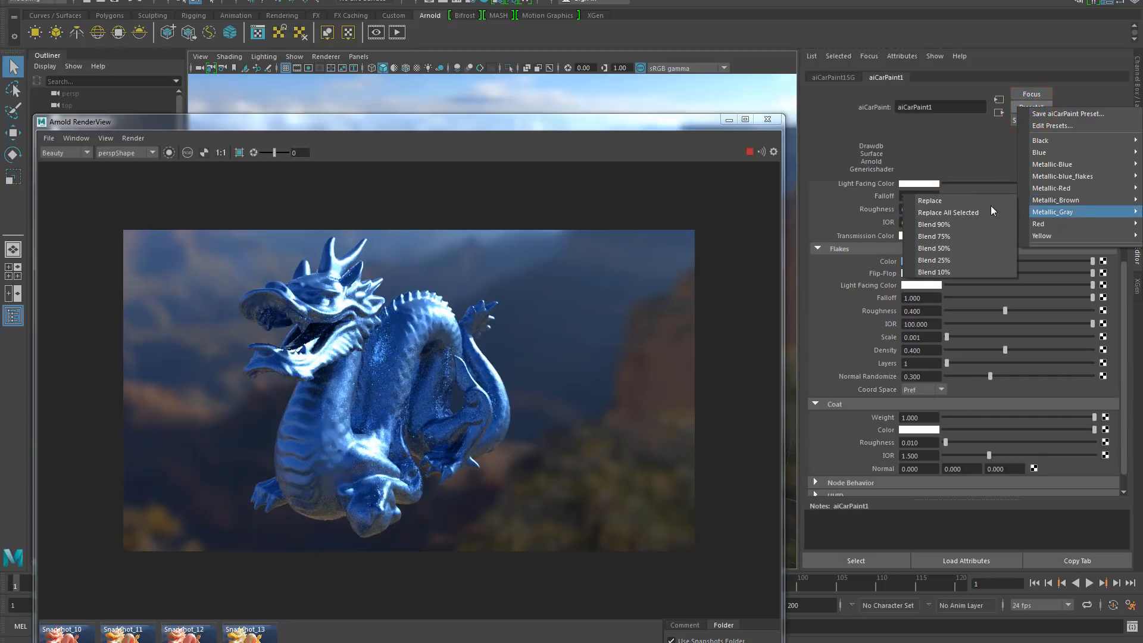
left_click(1056, 200)
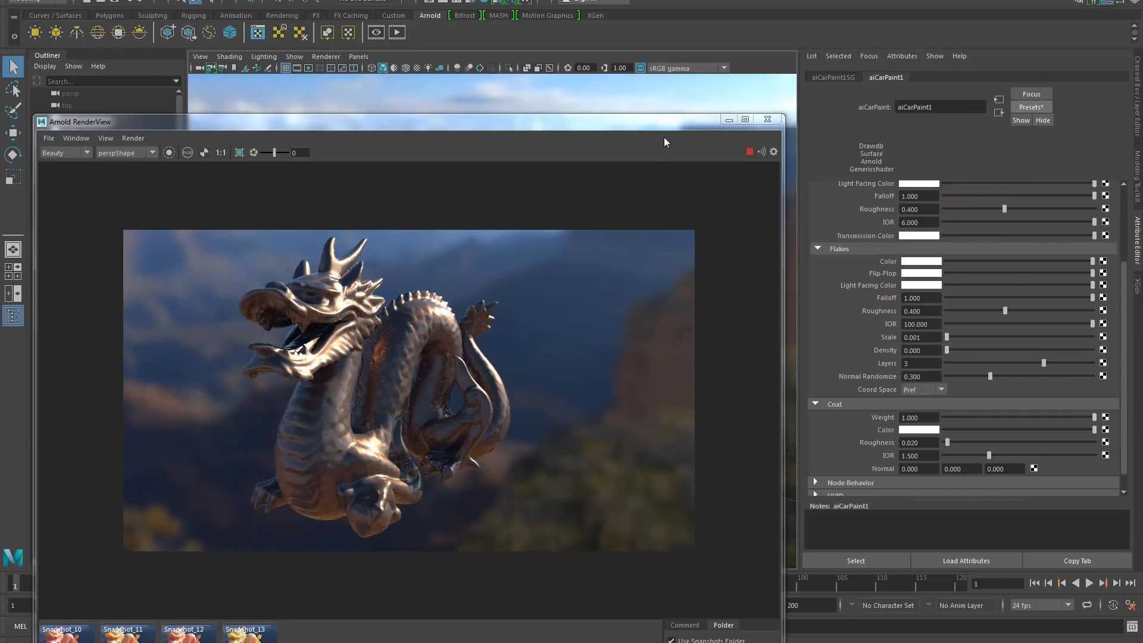